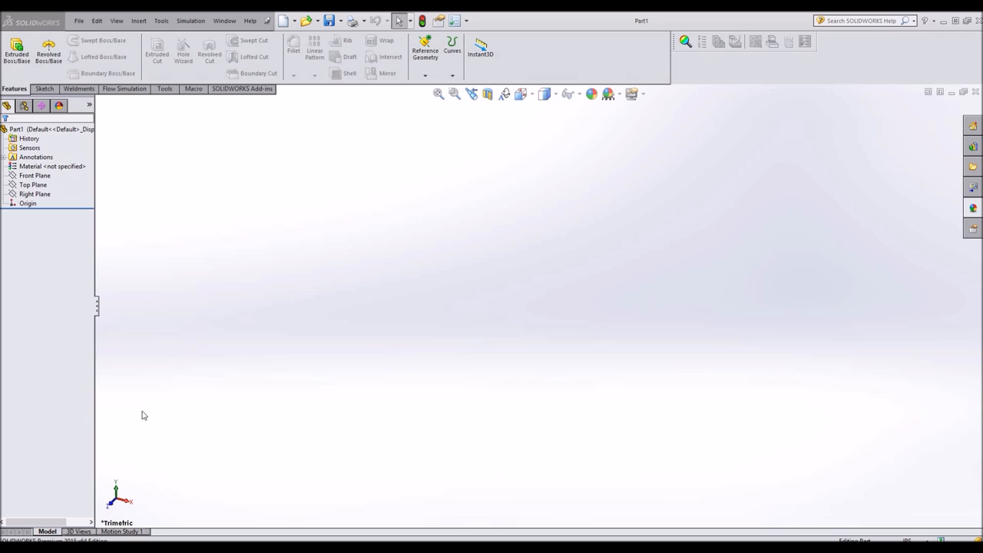
mouse_move(148, 331)
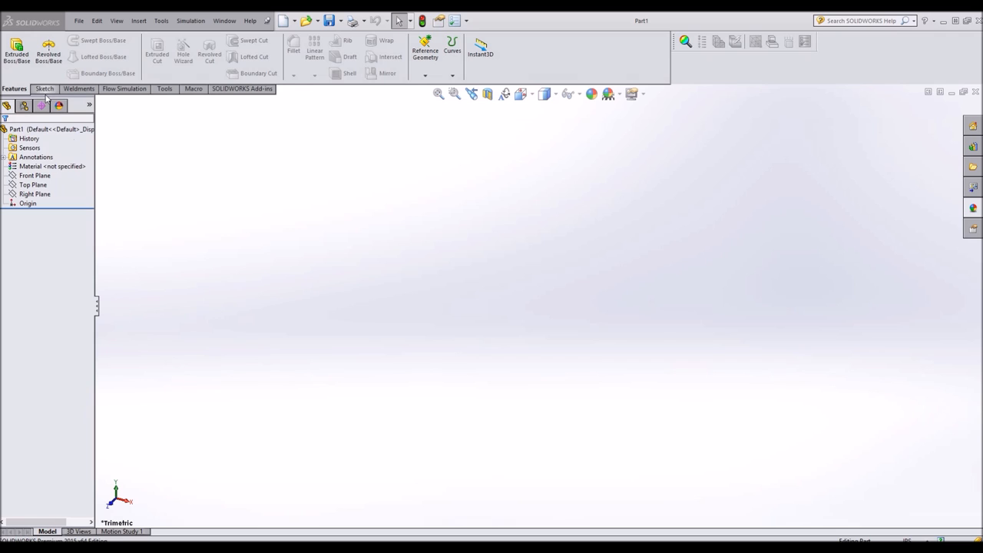
- Show the Sketch tools for the new empty part
click(43, 87)
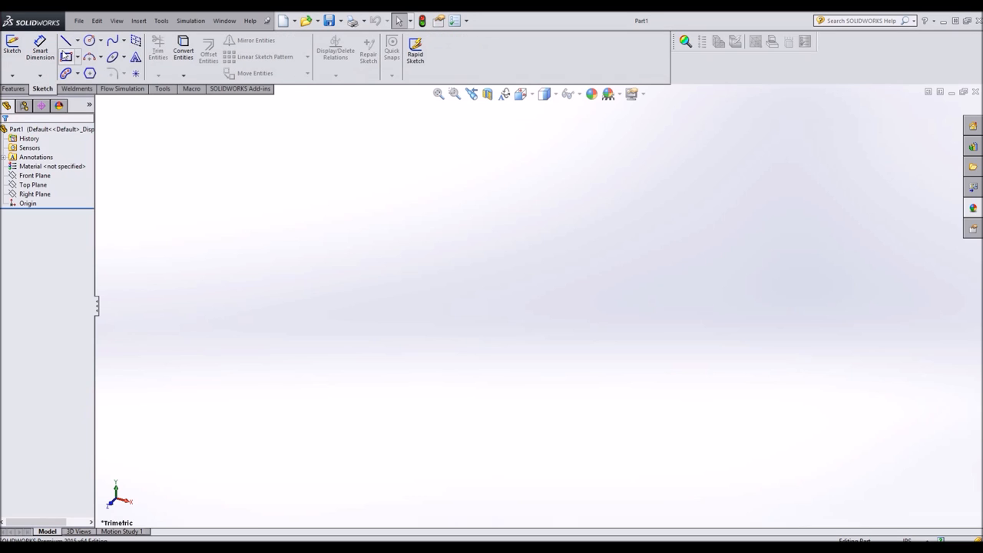
- Sketch a corner rectangle from the origin on the Top Plane, dimensioned 4.00 by 1.00
click(12, 46)
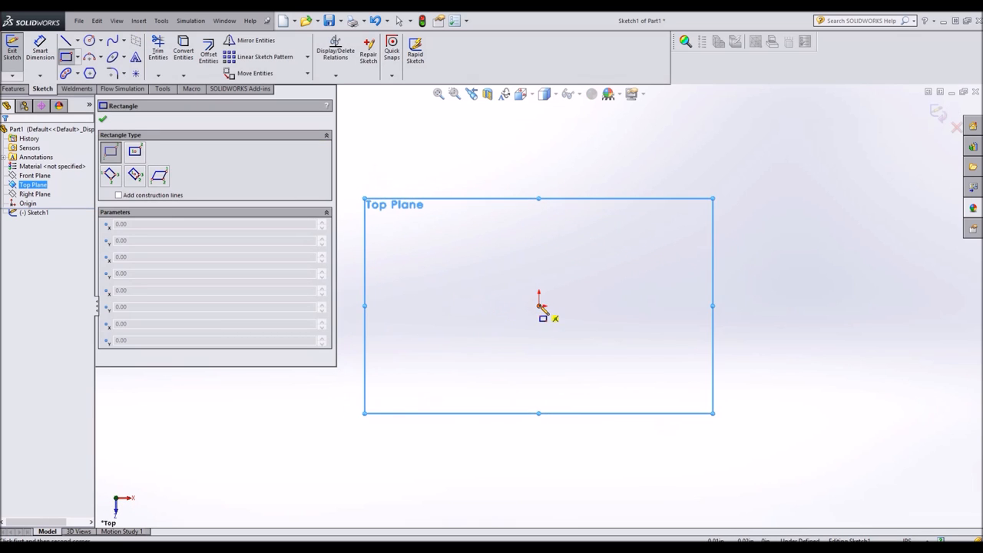
drag(537, 306, 648, 258)
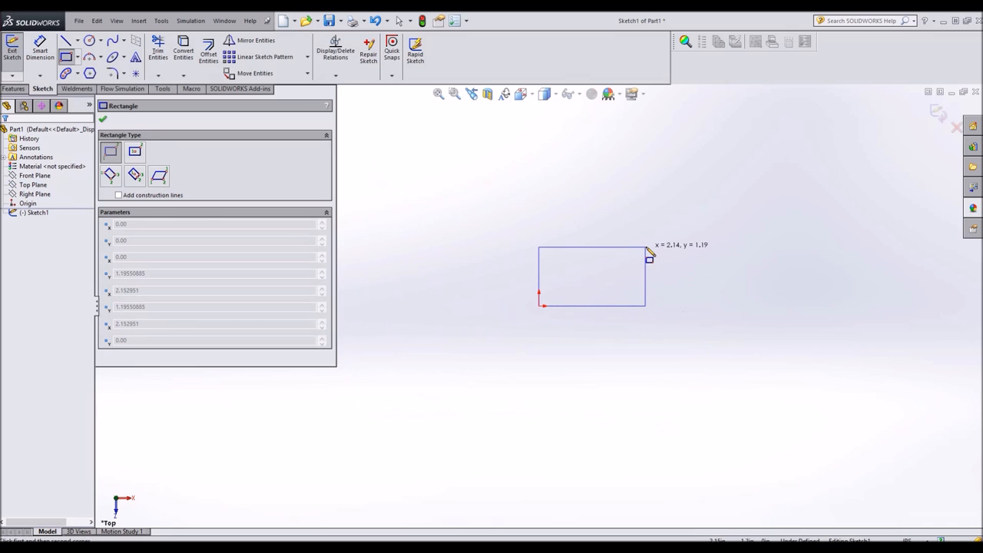
click(648, 258)
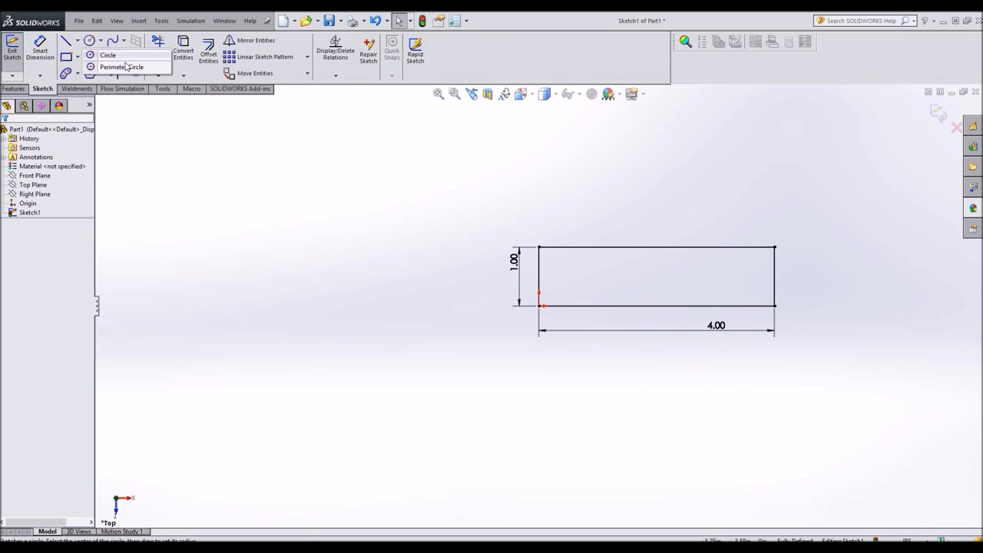
- Add a Ø0.50 circle at the rectangle's right end with a Tangent relation to the right edge
click(89, 40)
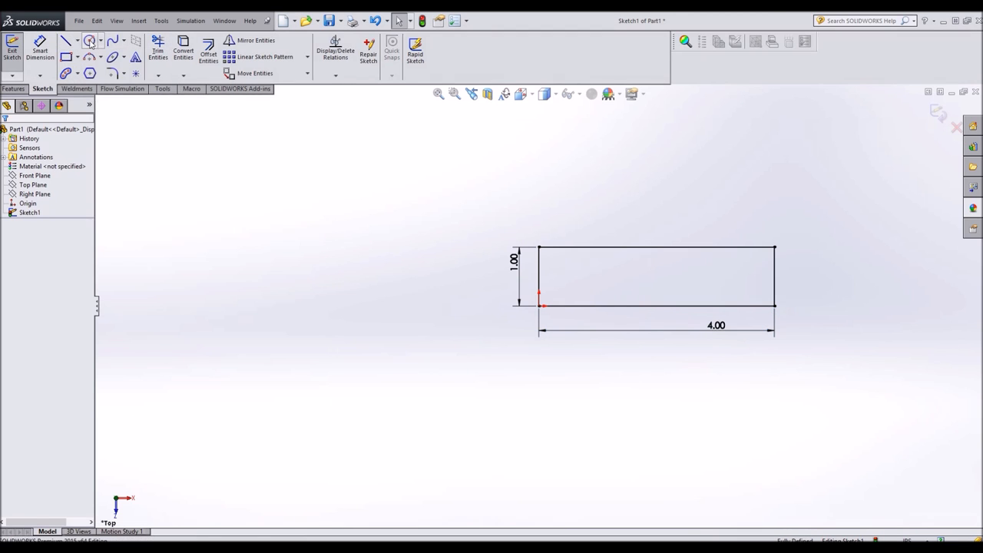
click(89, 40)
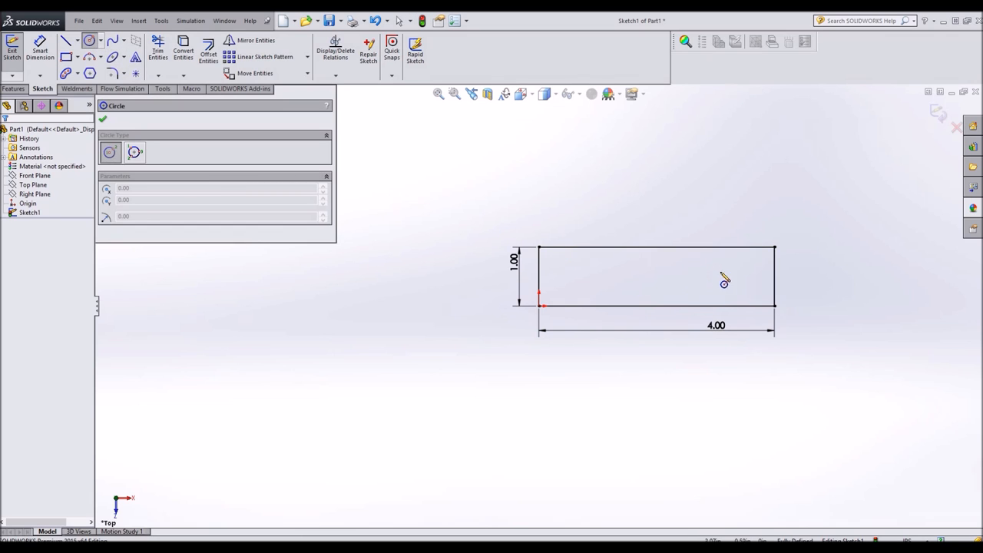
click(726, 276)
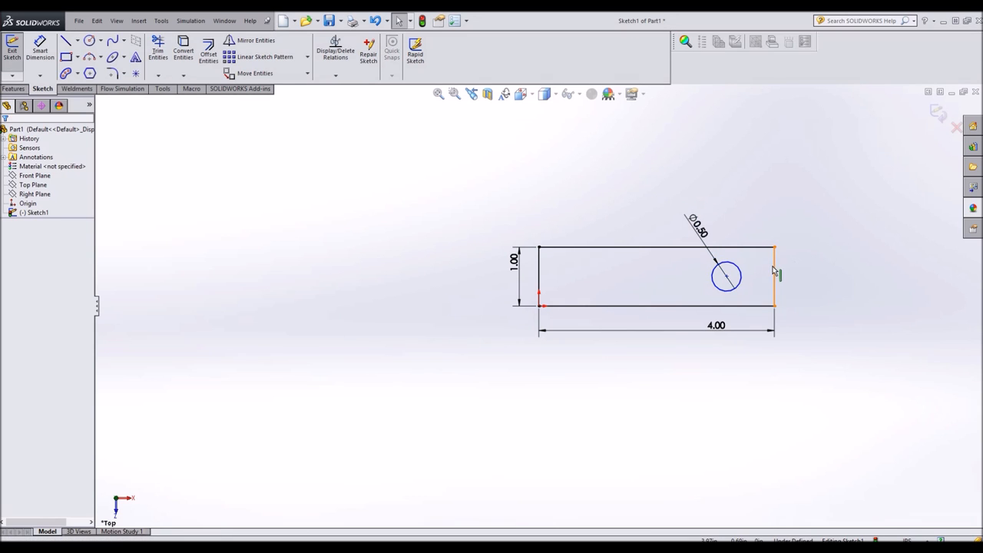
click(774, 276)
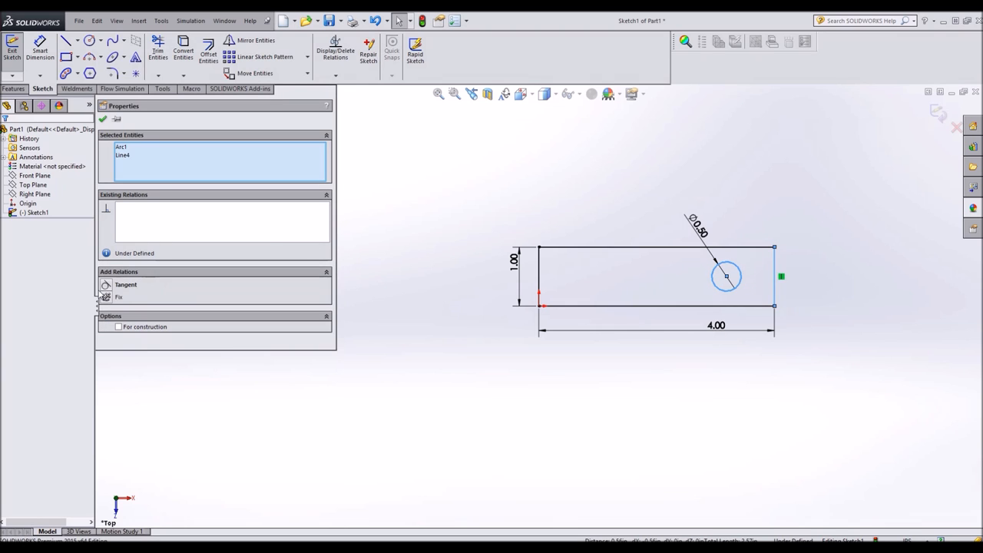
click(126, 284)
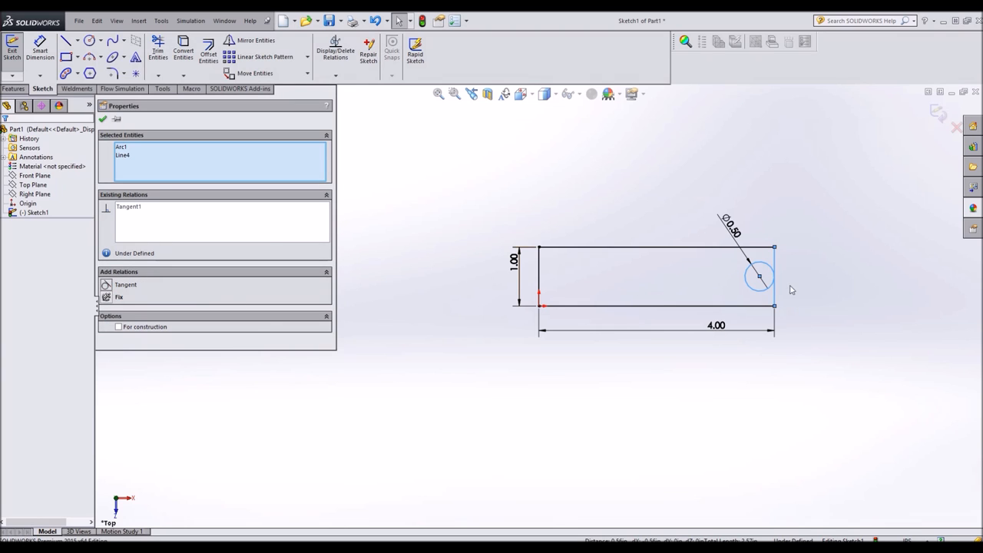
right_click(758, 277)
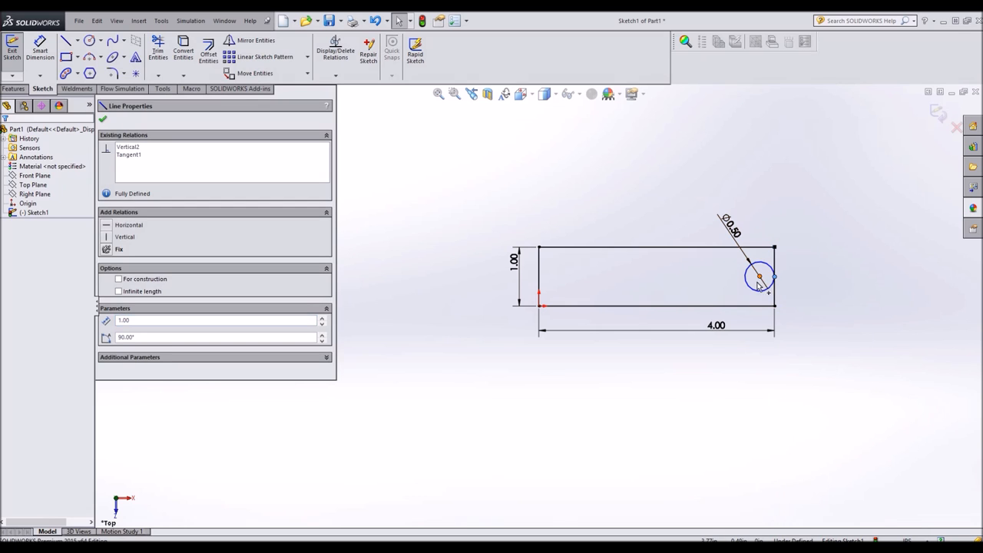
click(758, 276)
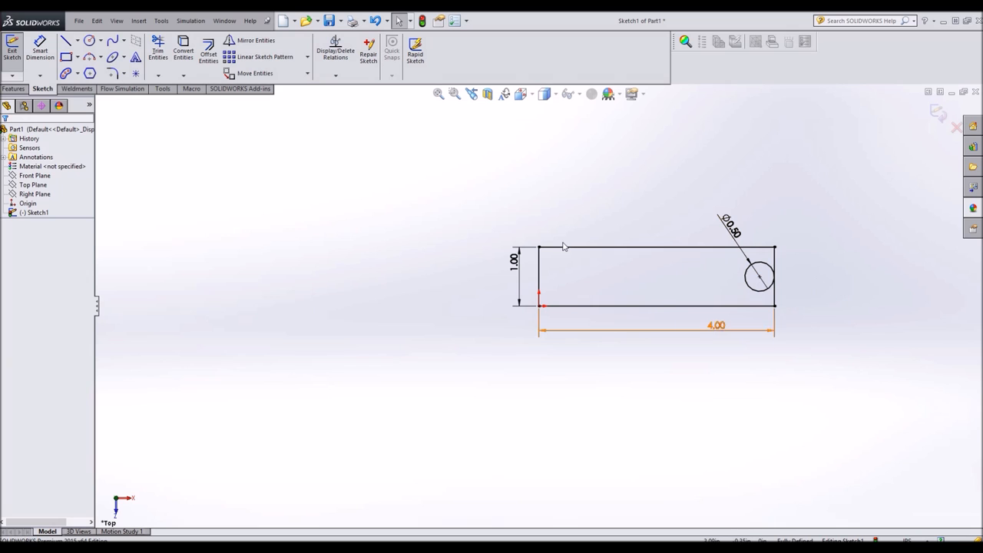
- Attempt a Blind Extruded Boss/Base of the sketch; SOLIDWORKS refuses it with a rebuild error
click(14, 87)
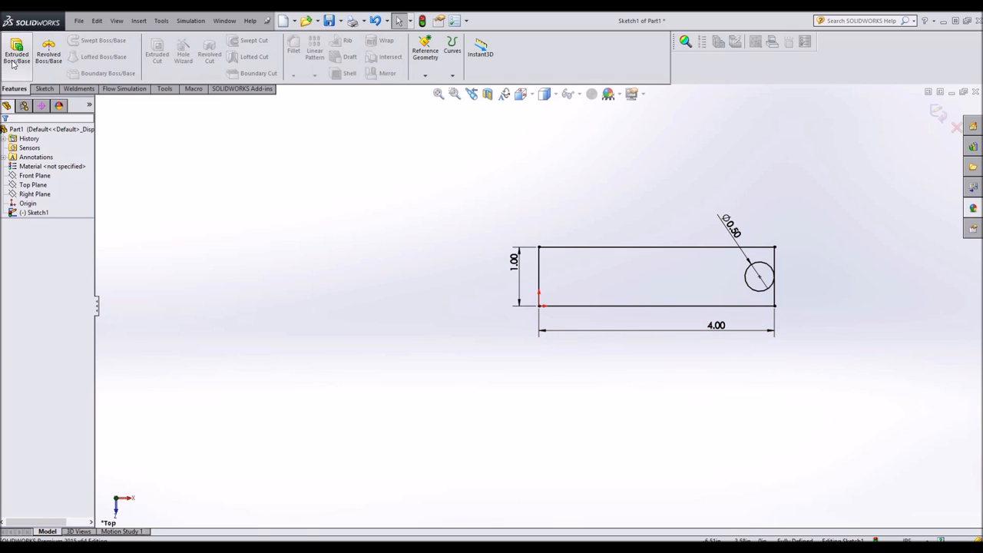
click(15, 54)
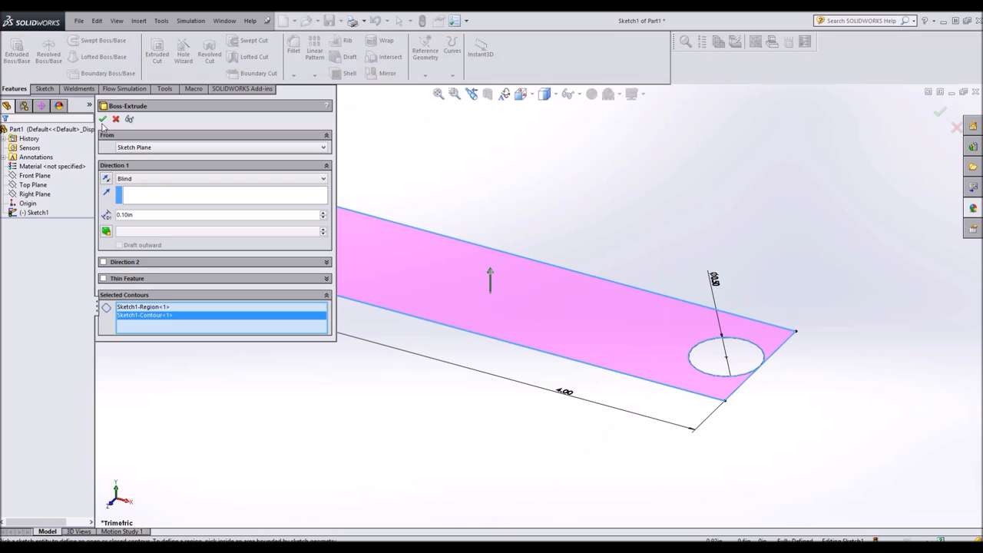
click(101, 118)
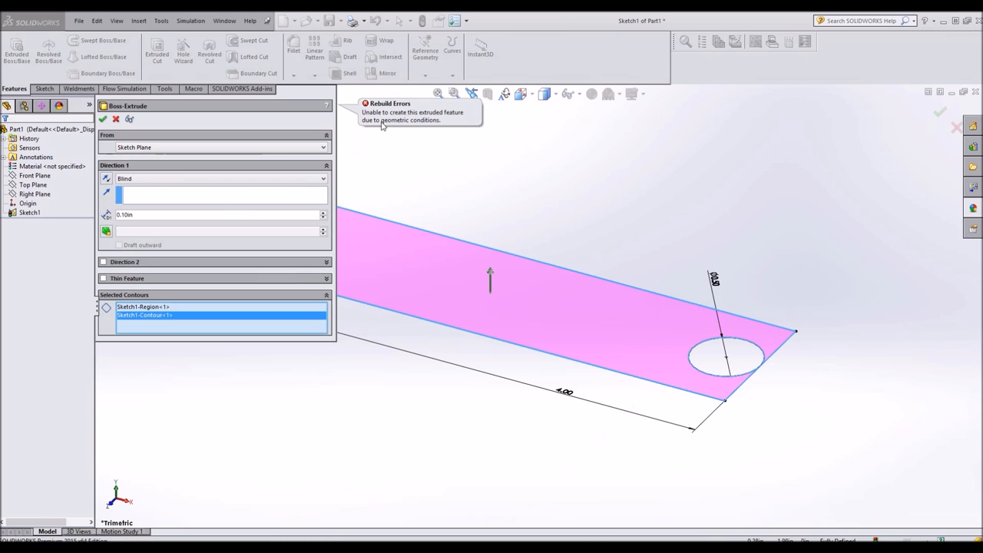
mouse_move(484, 169)
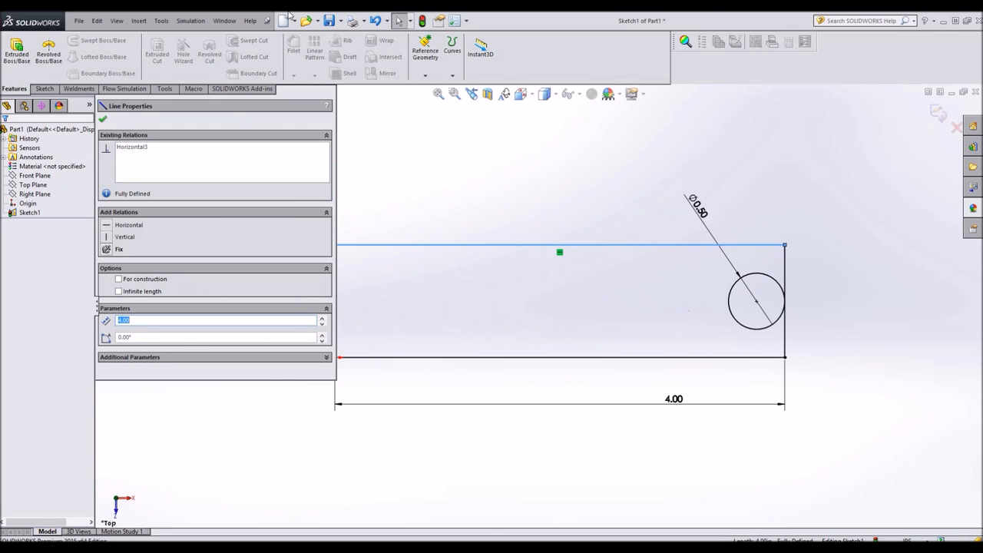
- Dimension the circle centre 3.74 from the rectangle's left edge
click(756, 299)
text(3.74)
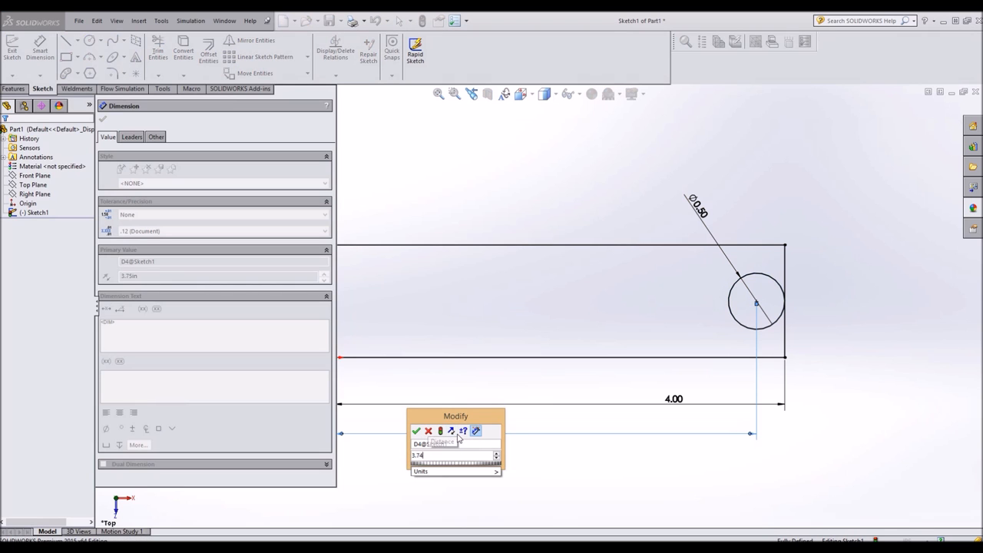
click(417, 429)
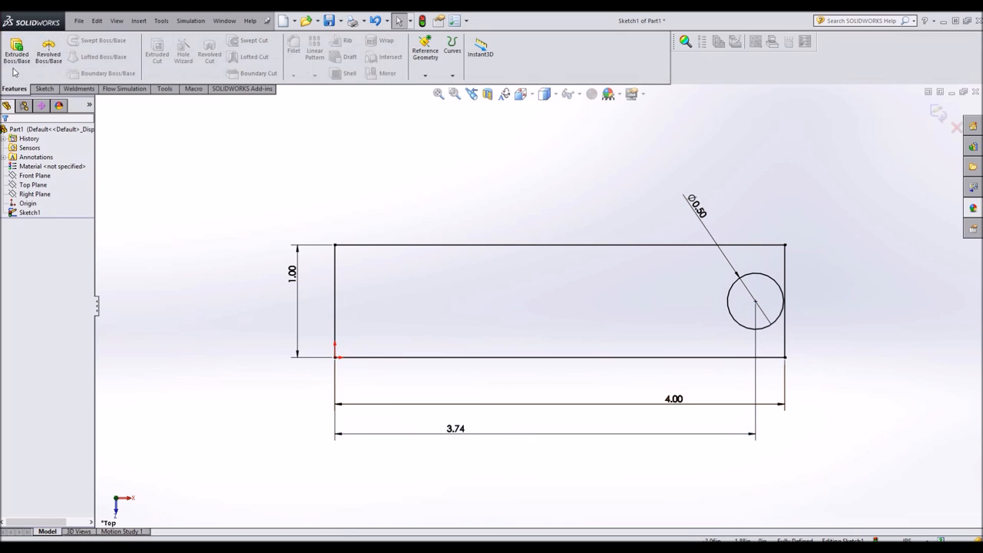
- Extrude the sketch Blind into a thin plate with the round hole
click(15, 47)
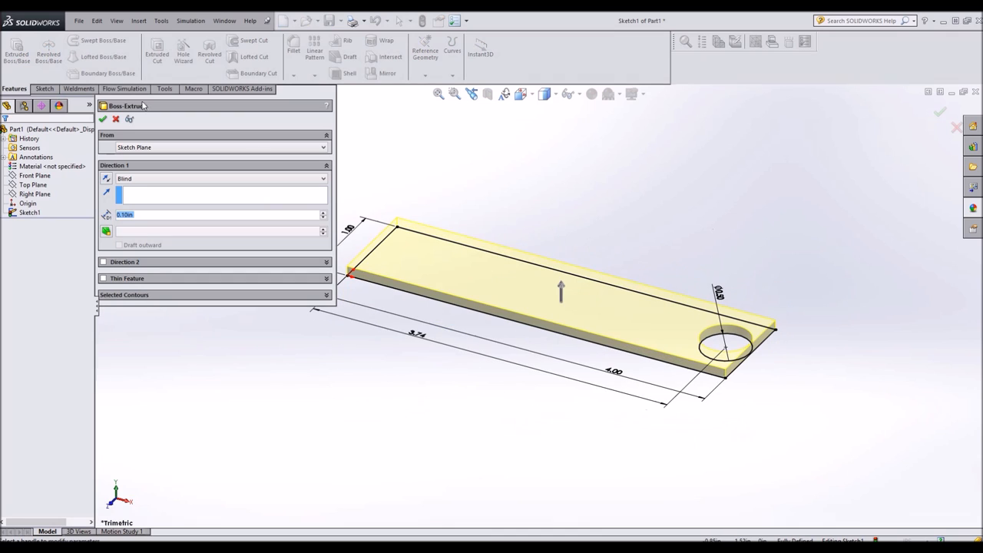
click(102, 118)
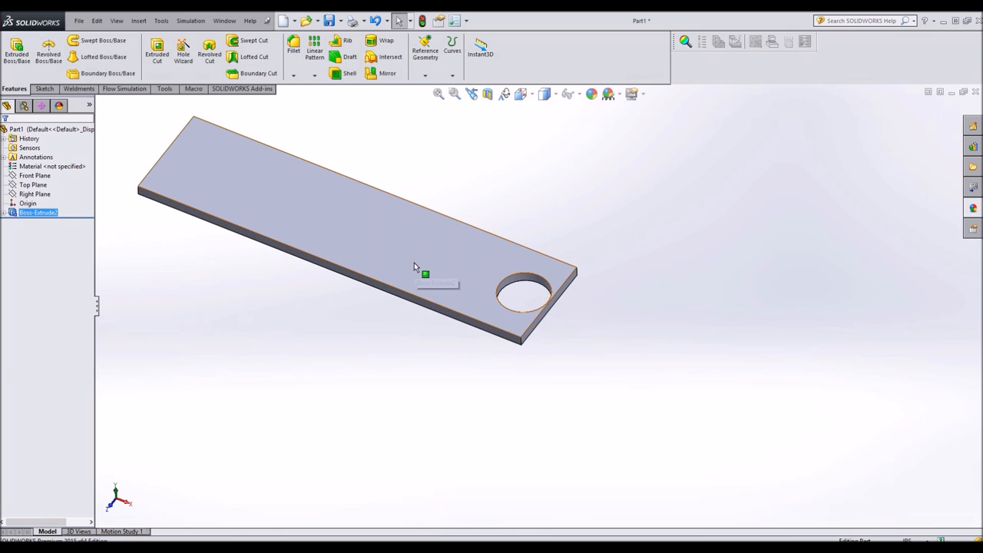
mouse_move(427, 261)
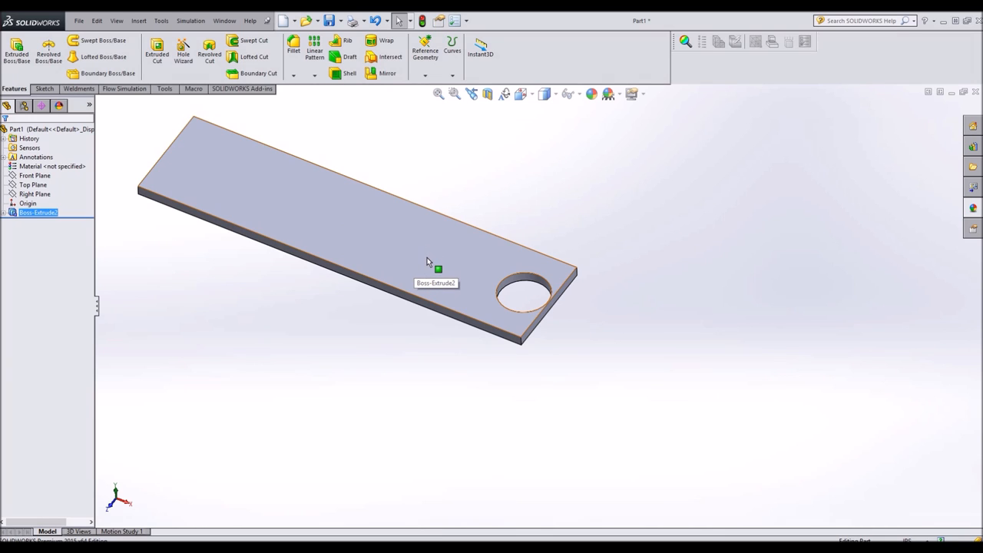
- Sketch a Ø0.80 circle near the right end of the plate's top face
right_click(438, 269)
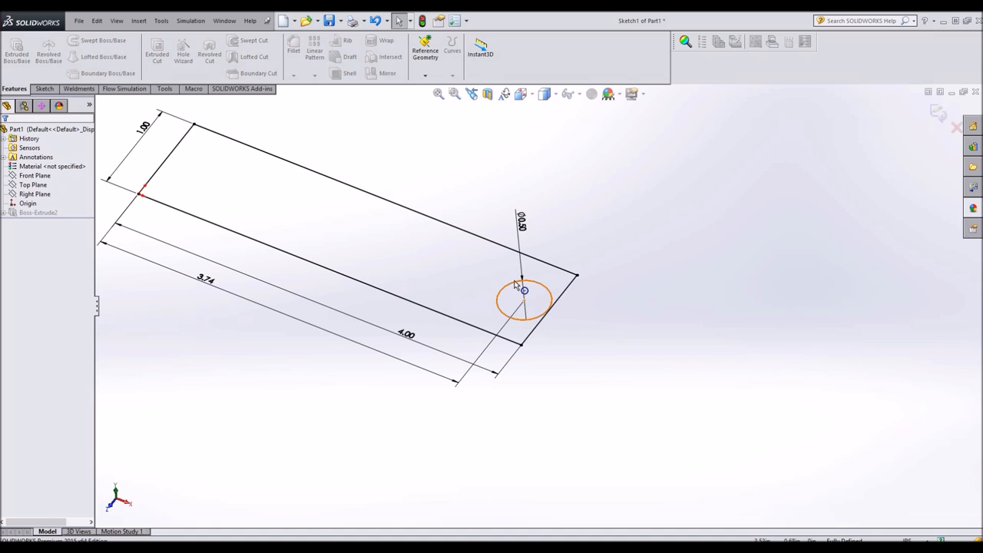
click(522, 299)
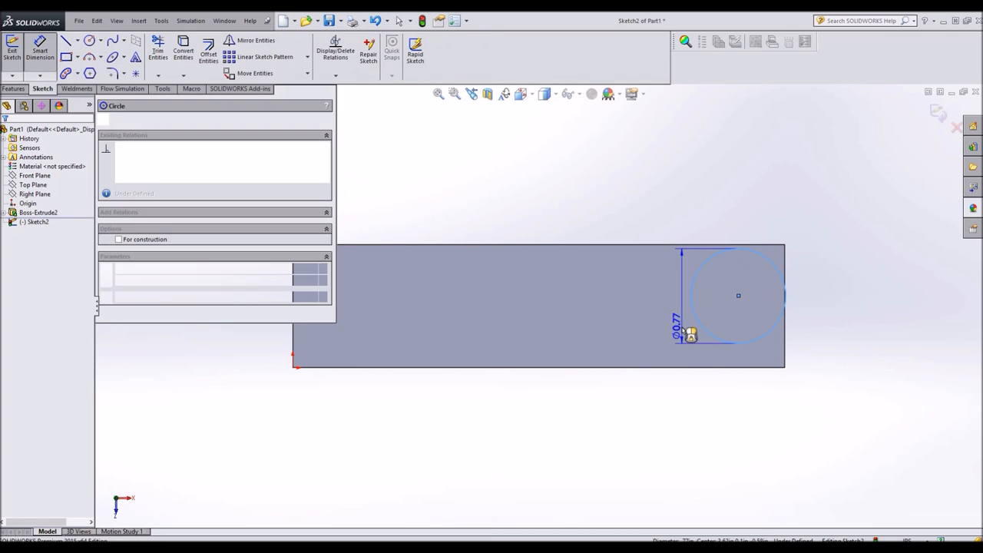
right_click(737, 295)
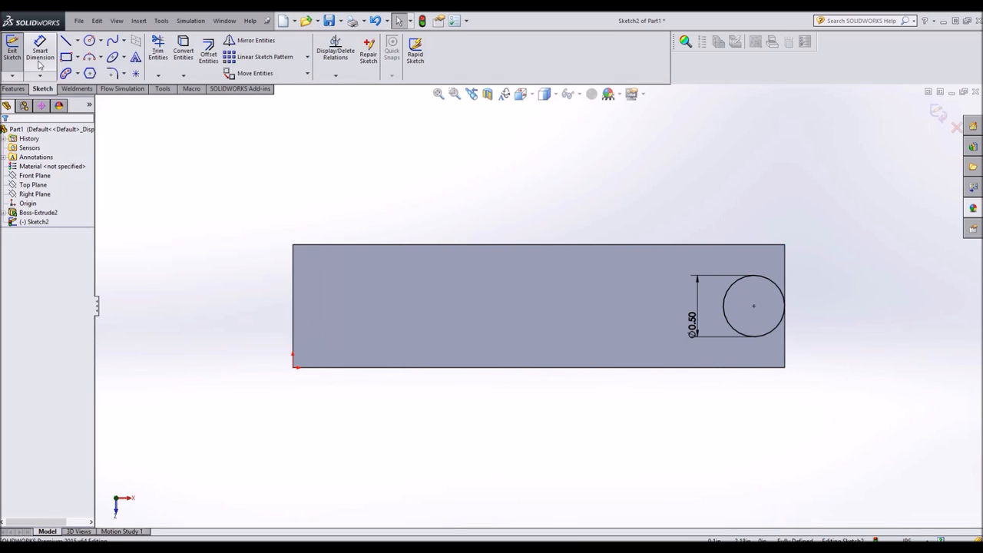
click(13, 88)
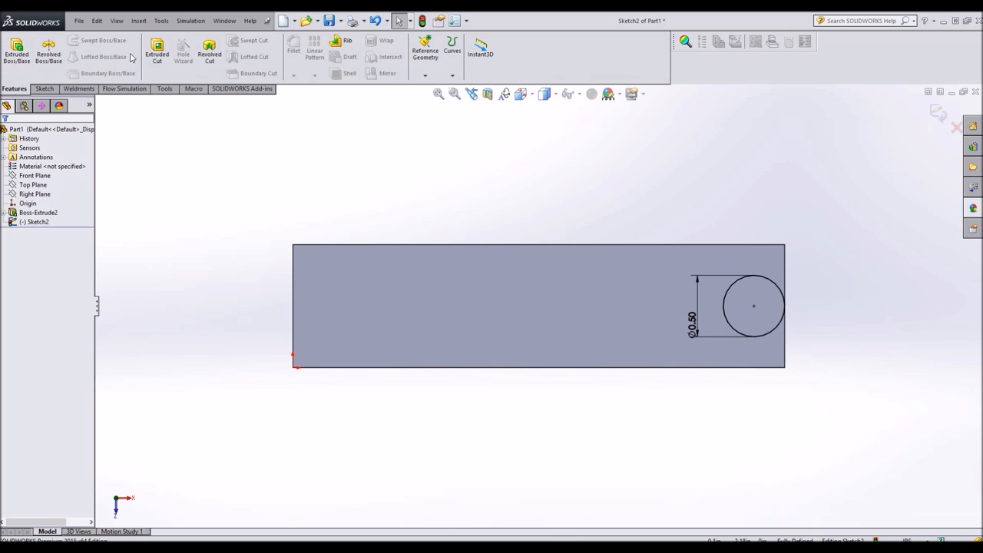
- Attempt a Blind Extruded Cut of the Ø0.80 circle; it fails with a zero-thickness error
click(156, 52)
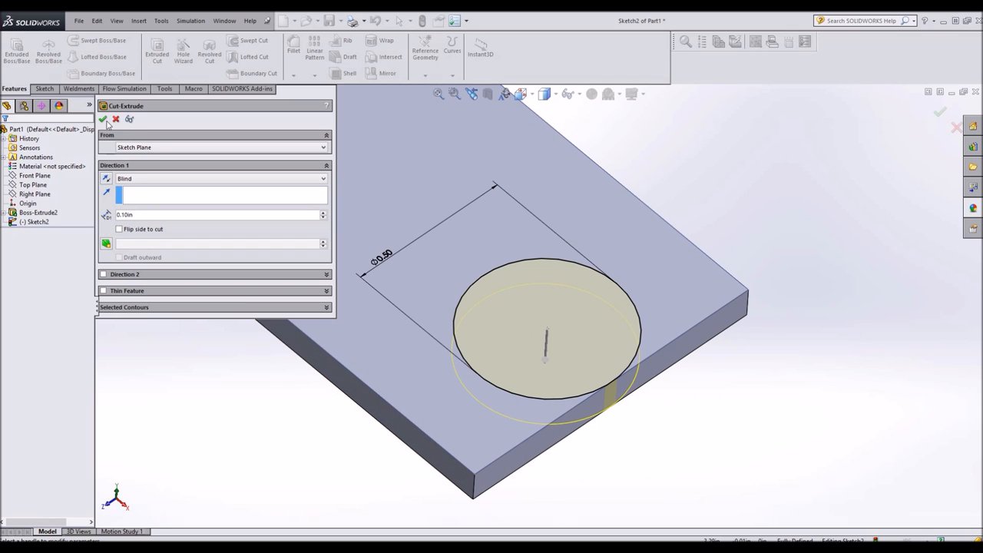
click(102, 120)
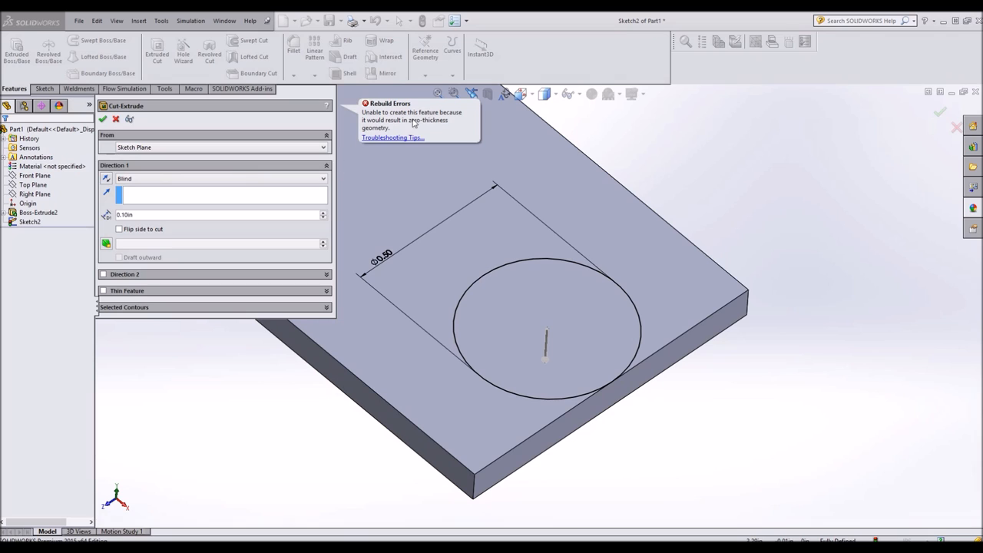
mouse_move(538, 377)
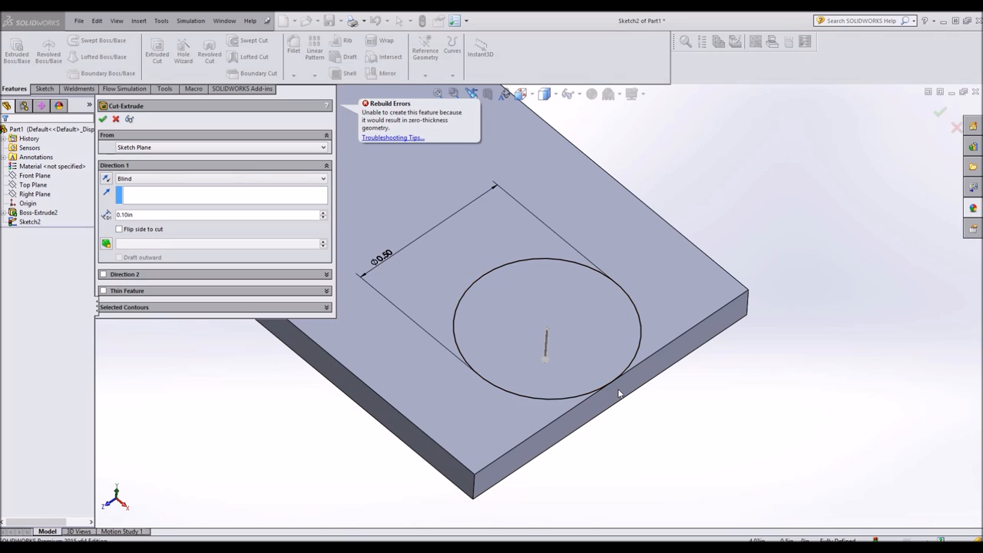
mouse_move(624, 396)
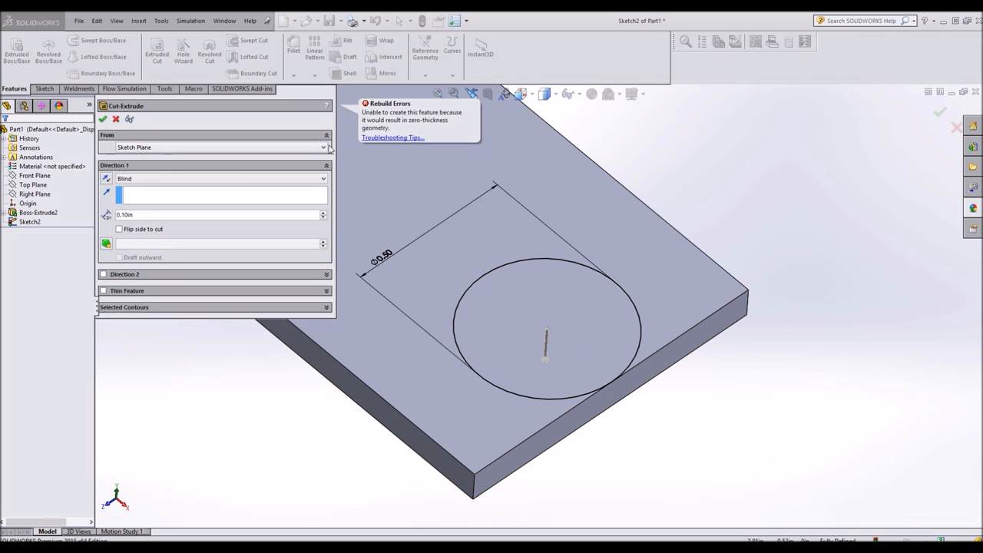
mouse_move(156, 178)
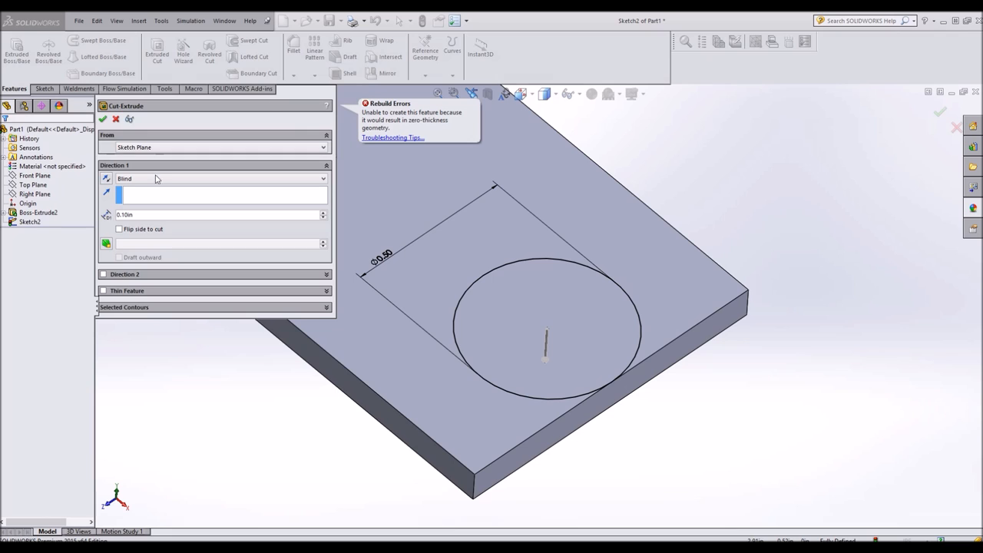
click(614, 396)
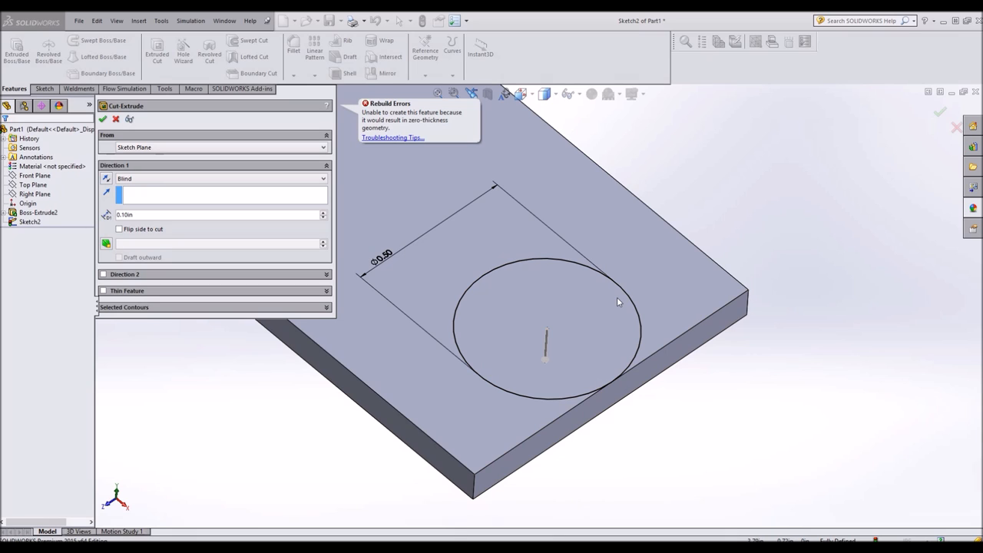
mouse_move(598, 299)
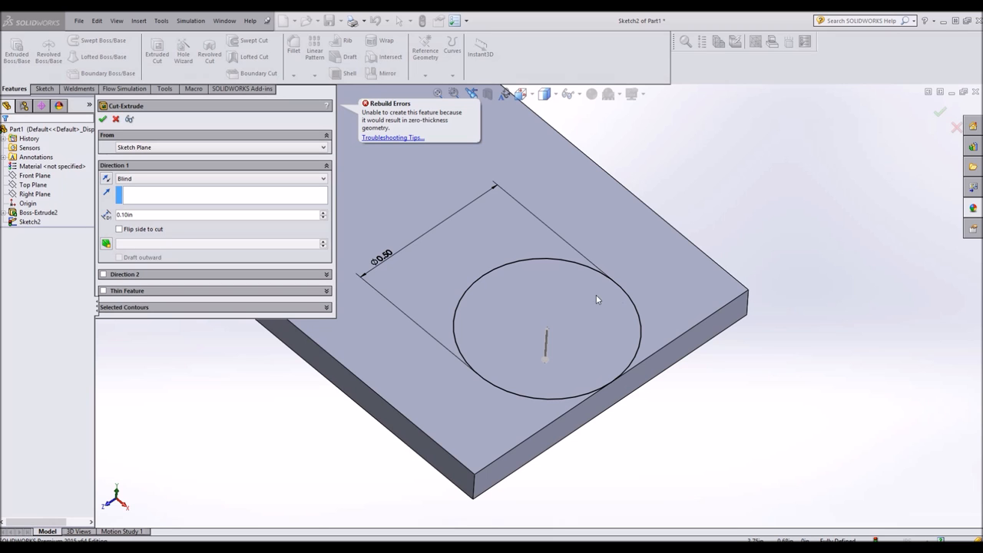